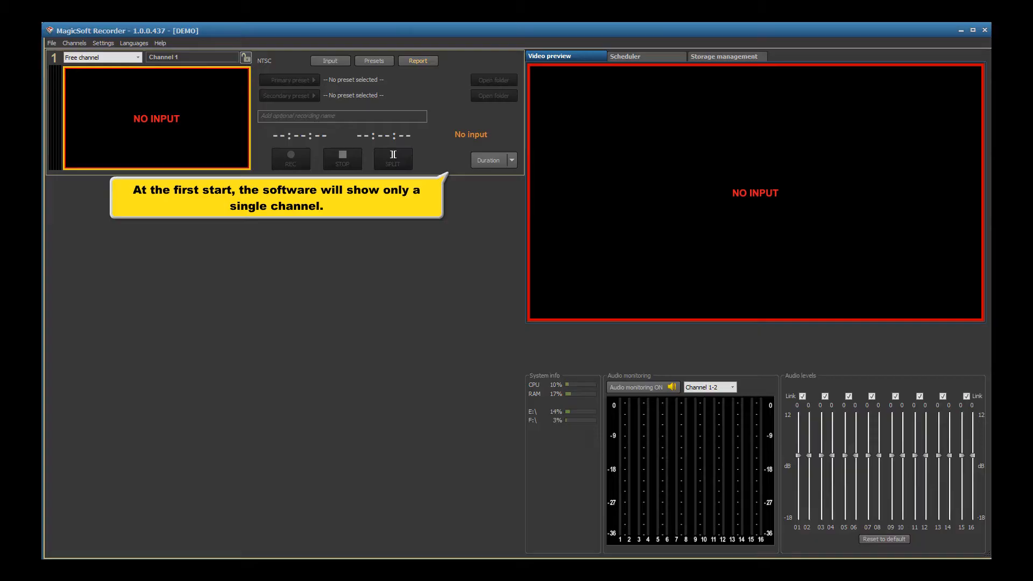
Open Channel 1's input type list showing None, Hardware and NDI options.
left_click(74, 43)
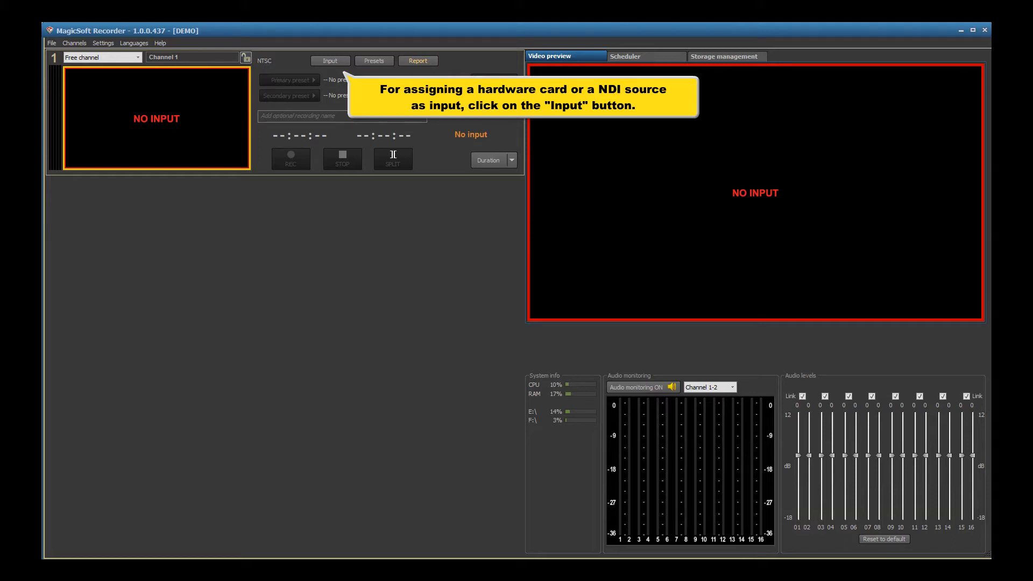
left_click(329, 59)
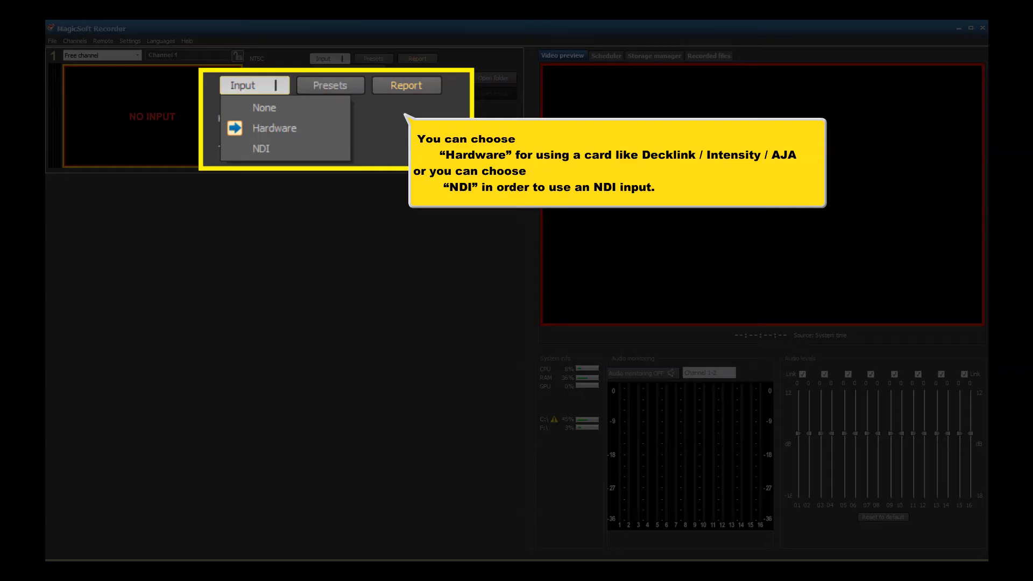
left_click(274, 128)
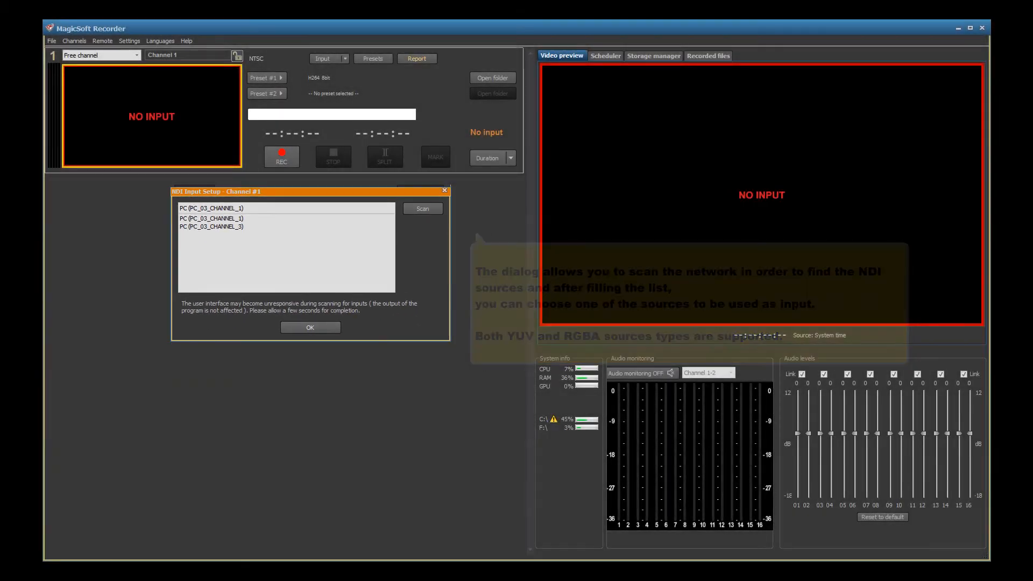
Confirm the selected NDI source so live dancer video fills Channel 1's preview.
left_click(310, 327)
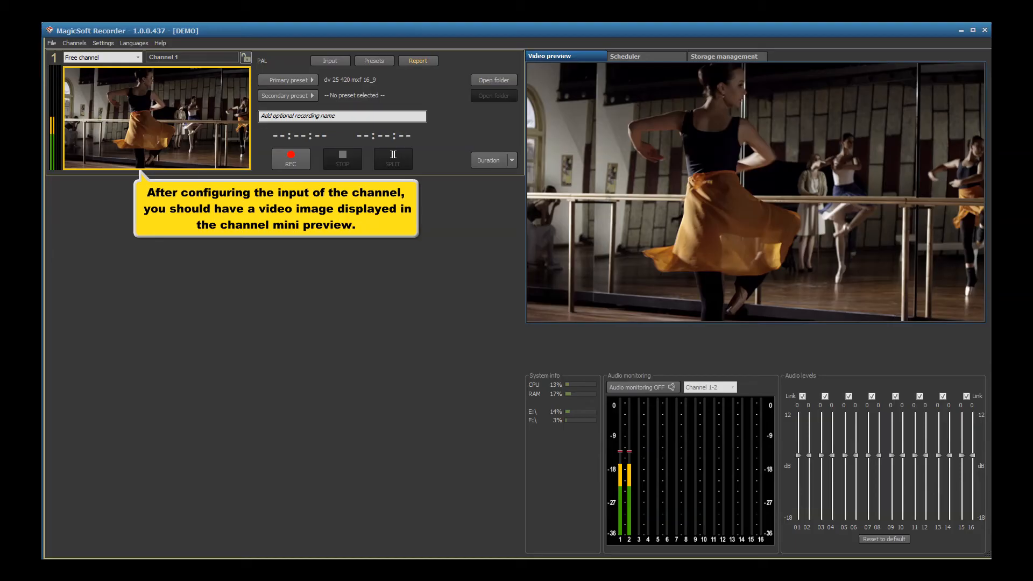